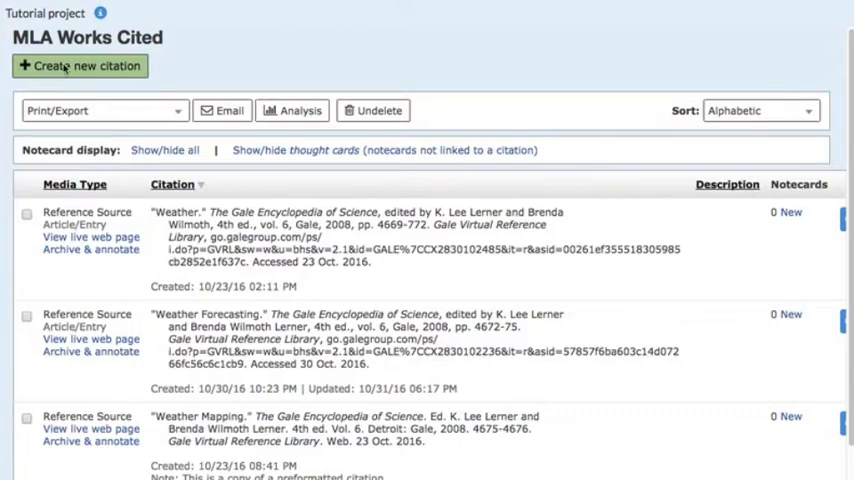
Start a new citation for a Reference Source accessed through a Database
{"action": "left_click", "coordinate": [80, 66]}
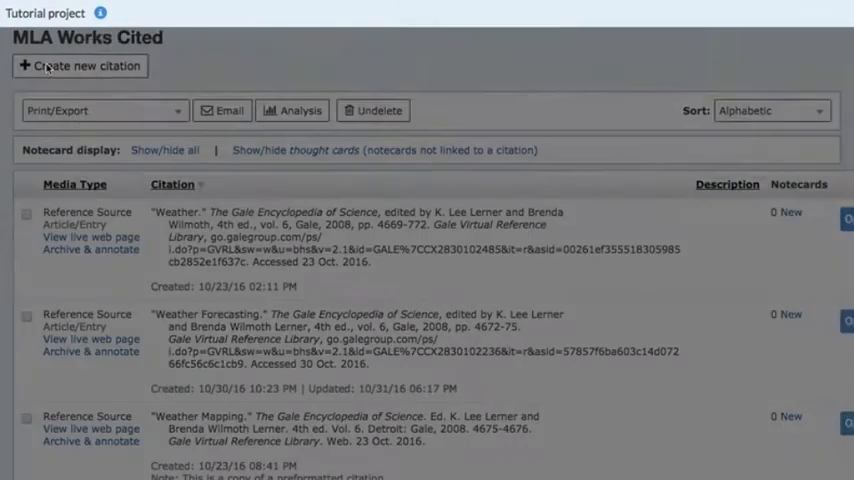
{"action": "left_click", "coordinate": [81, 65]}
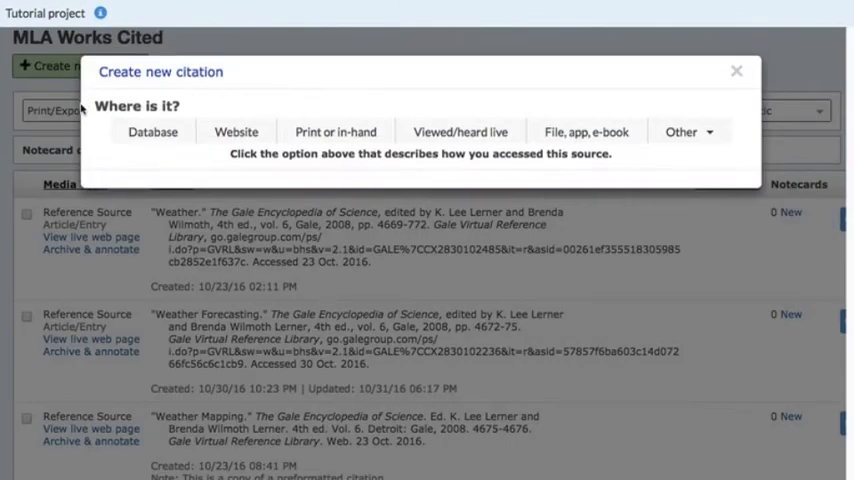
{"action": "mouse_move", "coordinate": [253, 107]}
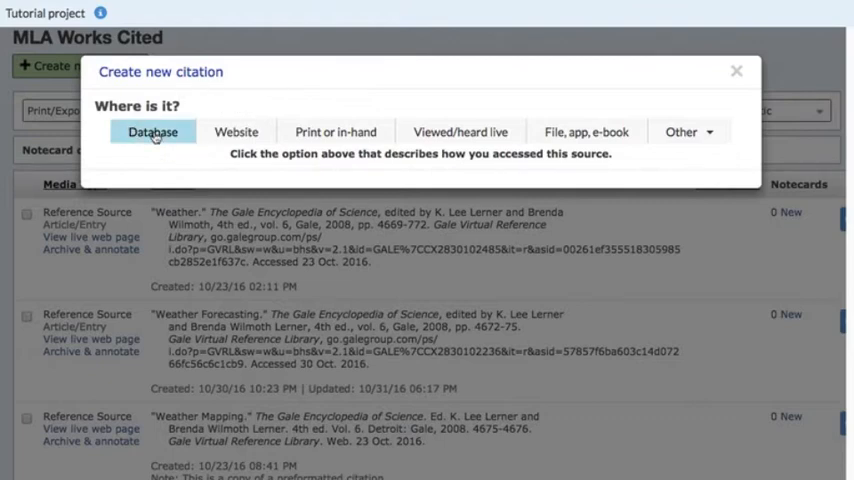
{"action": "left_click", "coordinate": [152, 131]}
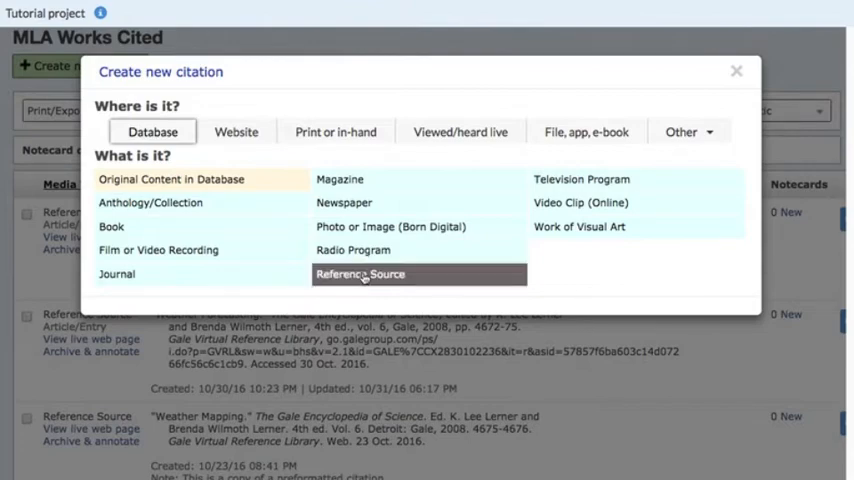
{"action": "left_click", "coordinate": [367, 274]}
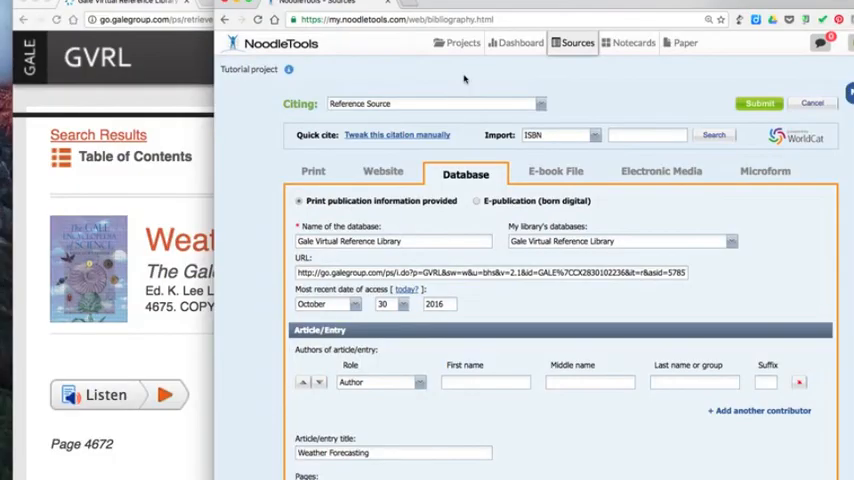
{"action": "mouse_move", "coordinate": [418, 78]}
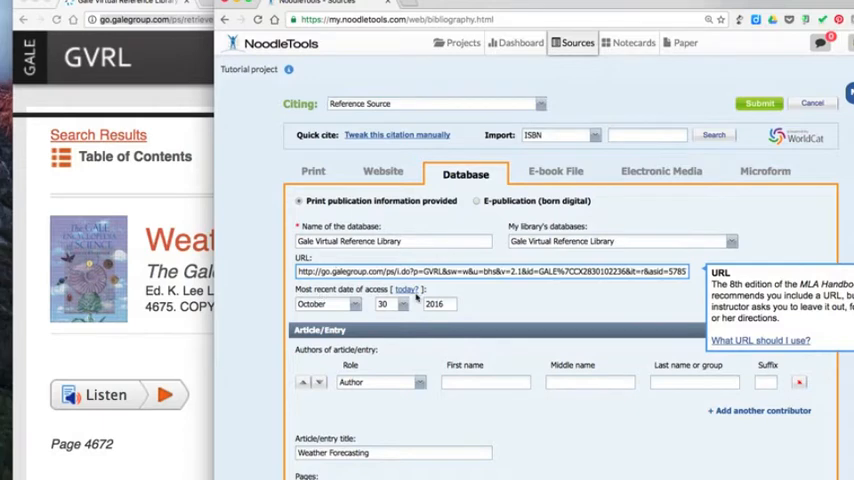
{"action": "scroll", "scroll_direction": "down", "scroll_amount": 3}
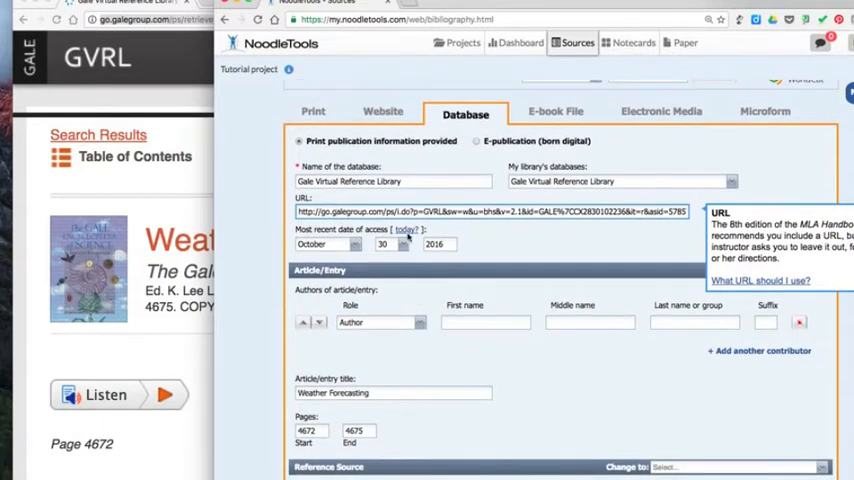
{"action": "scroll", "scroll_direction": "down", "scroll_amount": 3}
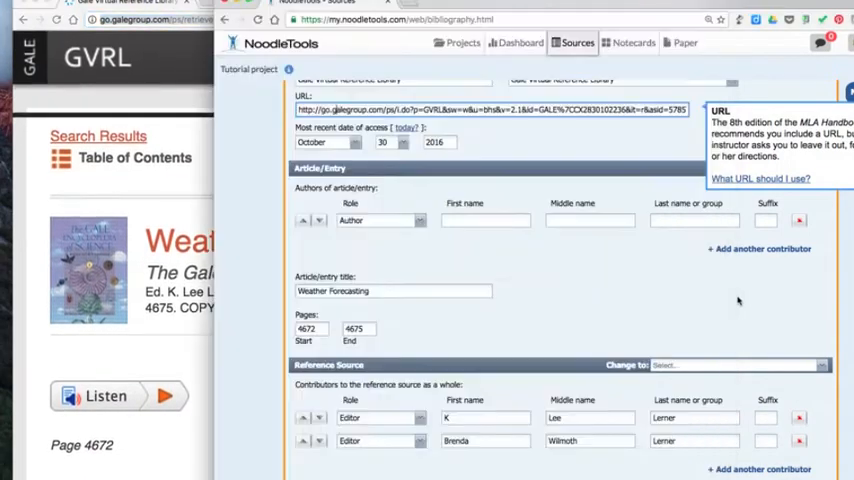
{"action": "scroll", "scroll_direction": "down", "scroll_amount": 3}
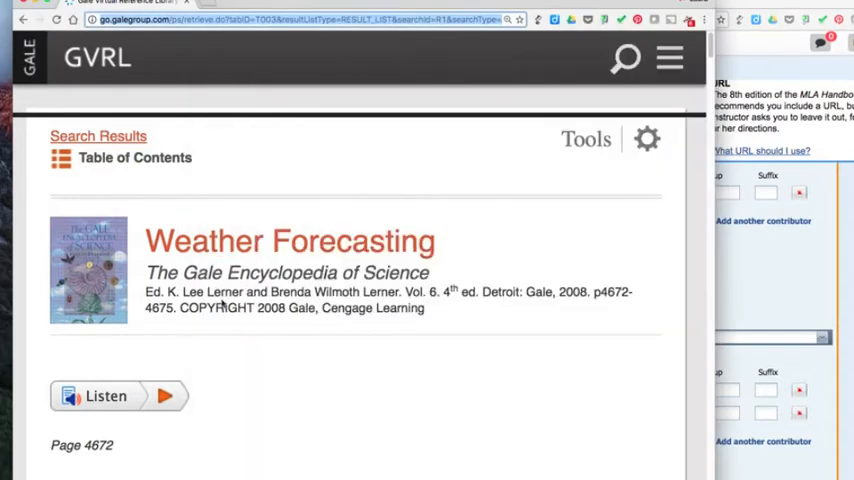
{"action": "double_click", "coordinate": [615, 291]}
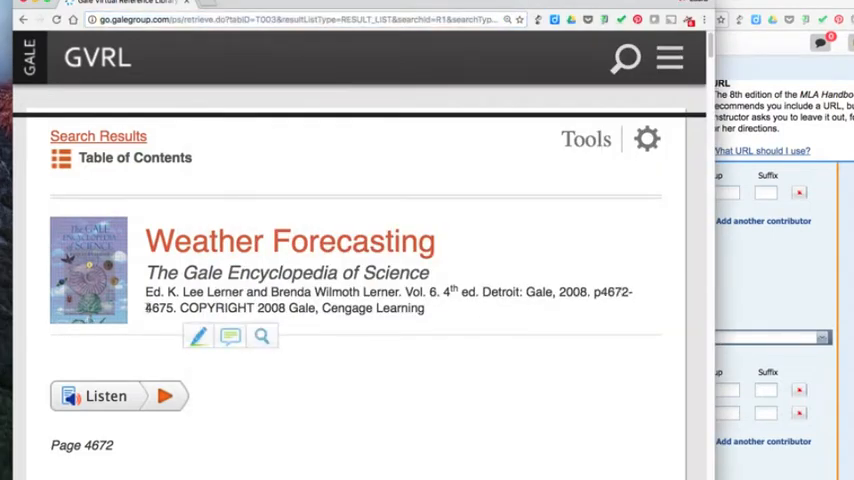
{"action": "double_click", "coordinate": [158, 308]}
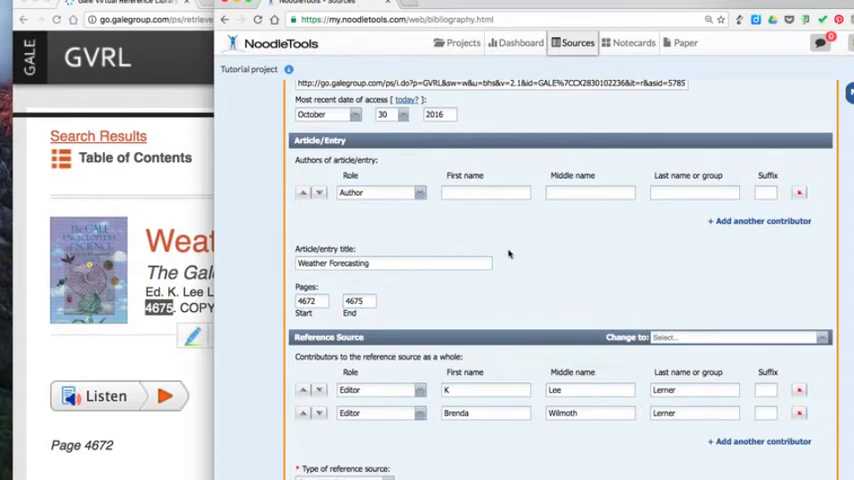
{"action": "scroll", "scroll_direction": "down", "scroll_amount": 3}
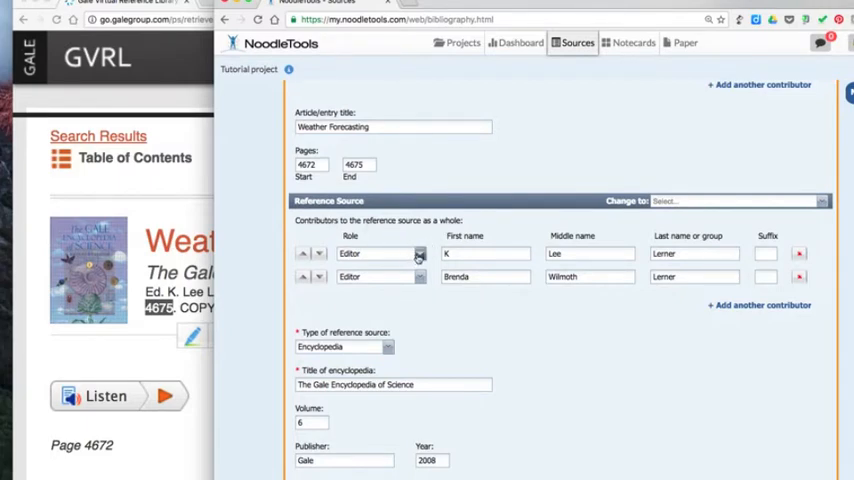
{"action": "left_click", "coordinate": [380, 253]}
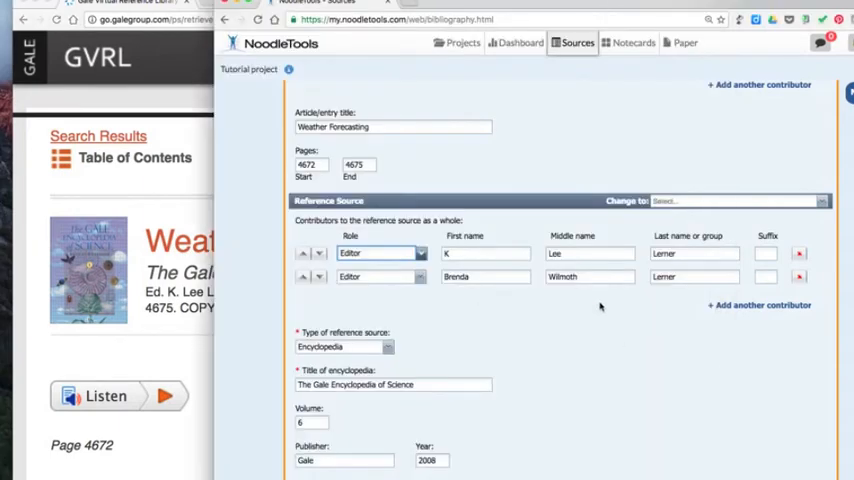
{"action": "scroll", "scroll_direction": "down", "scroll_amount": 3}
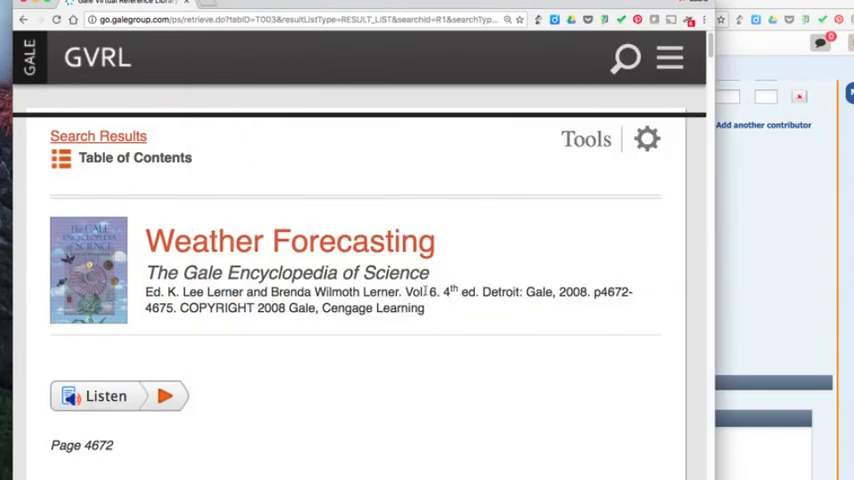
{"action": "double_click", "coordinate": [420, 291]}
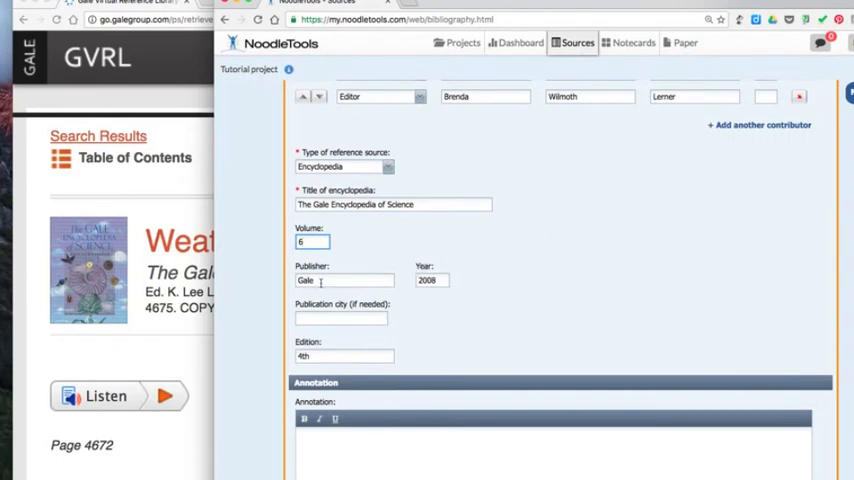
Confirm publisher Gale and year 2008, enter edition 4th, and submit the citation
{"action": "left_click", "coordinate": [345, 280]}
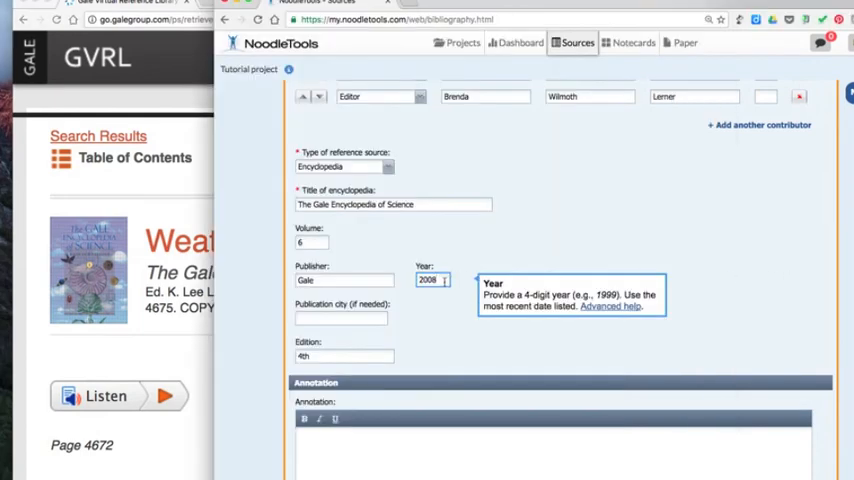
{"action": "left_click", "coordinate": [341, 318]}
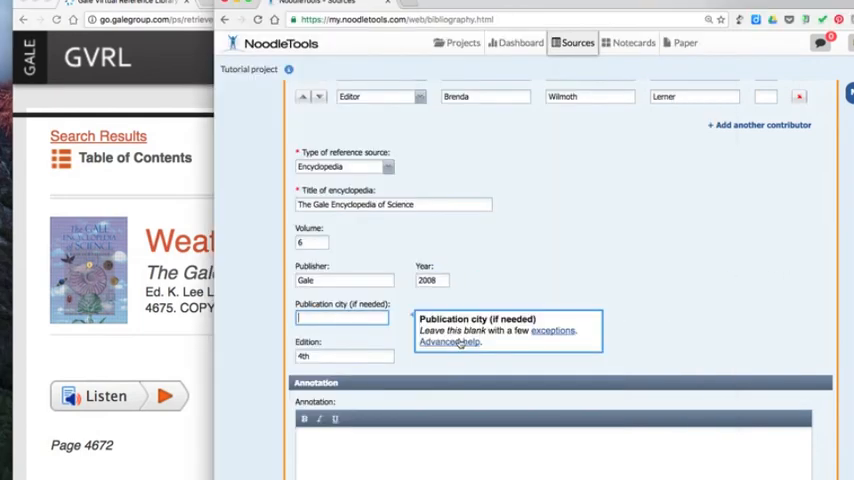
{"action": "left_click", "coordinate": [344, 356]}
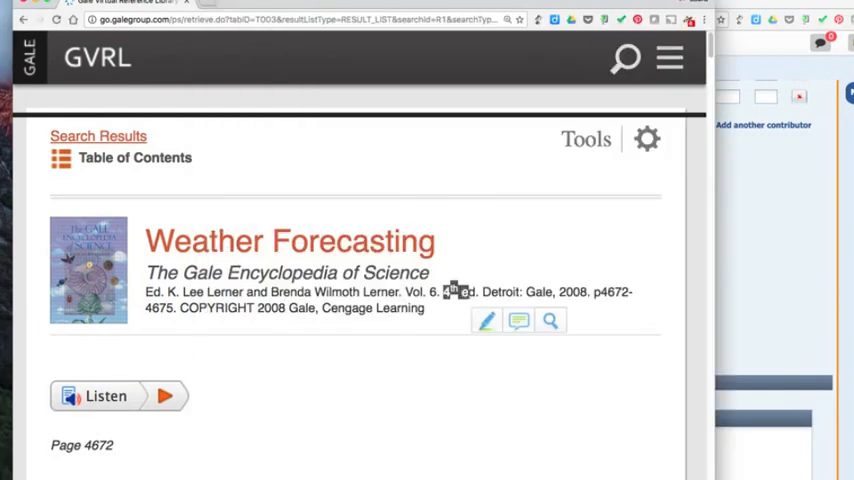
{"action": "type", "text": "4th"}
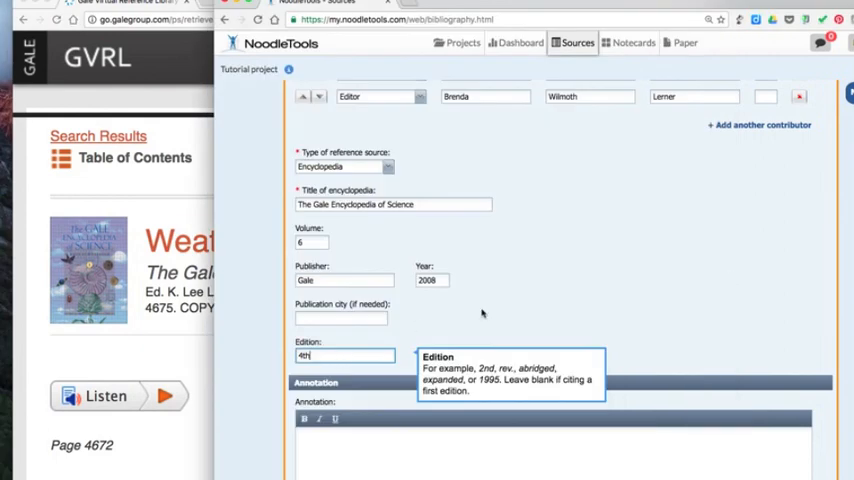
{"action": "scroll", "scroll_direction": "down", "scroll_amount": 3}
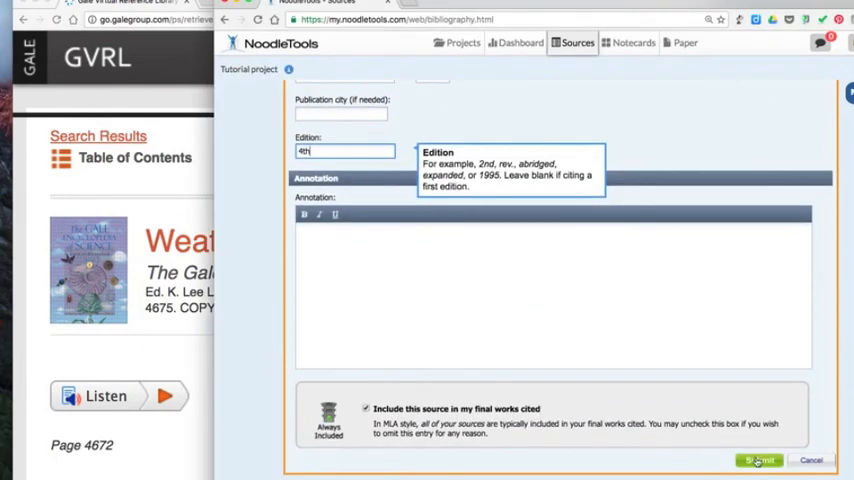
{"action": "left_click", "coordinate": [758, 460]}
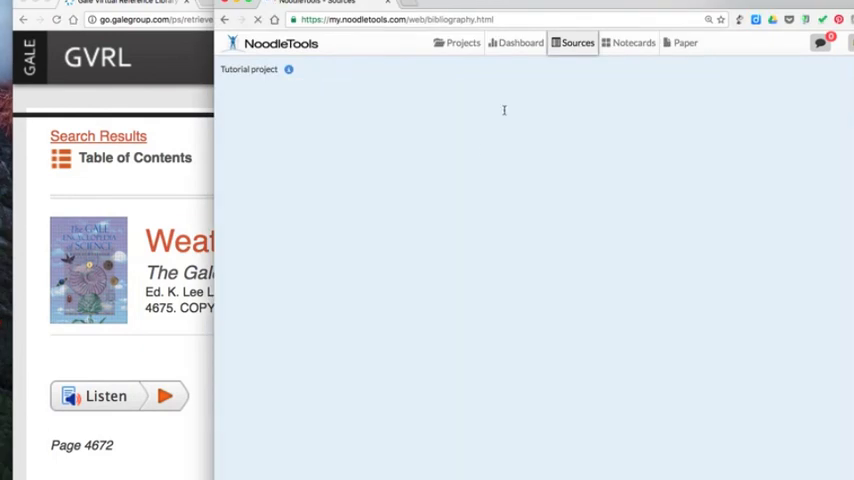